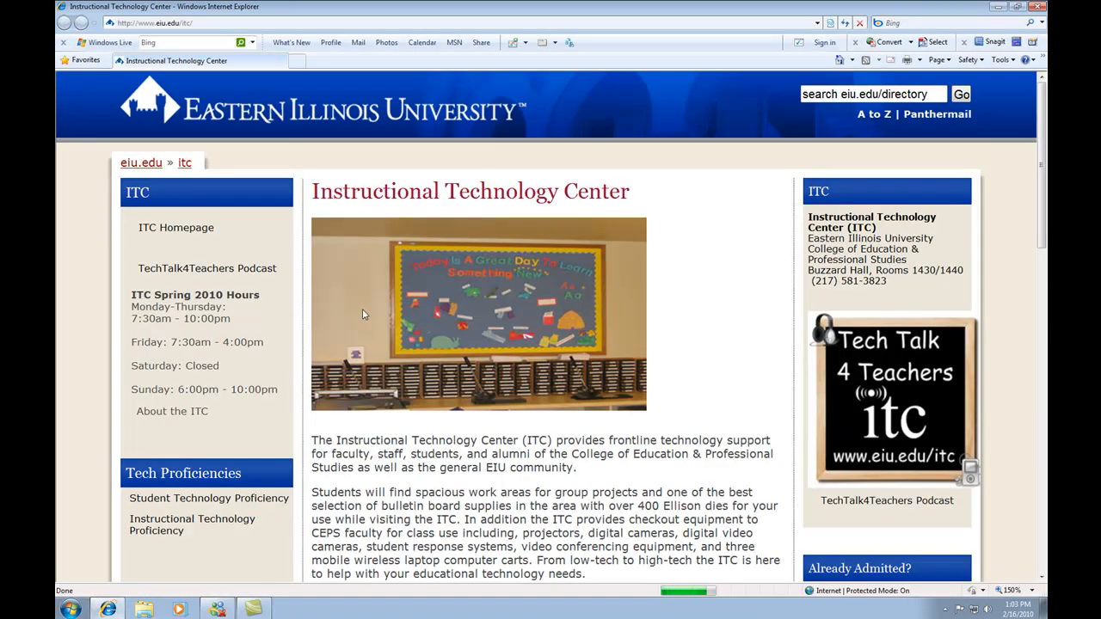
- Search the web for 'audacity' from the toolbar search box
click(172, 42)
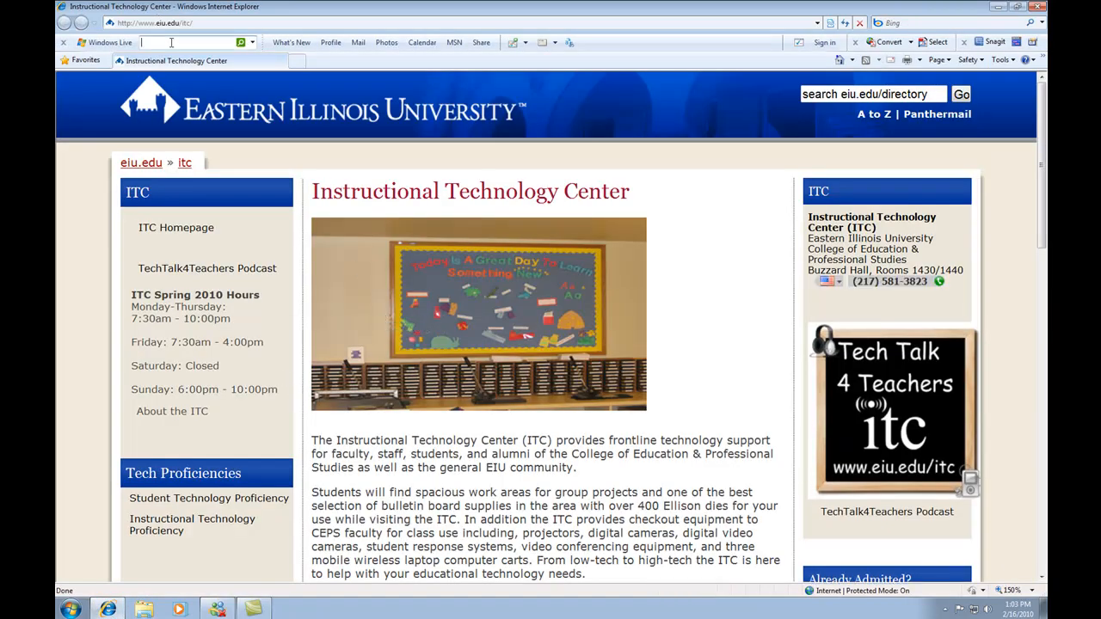
text(adu)
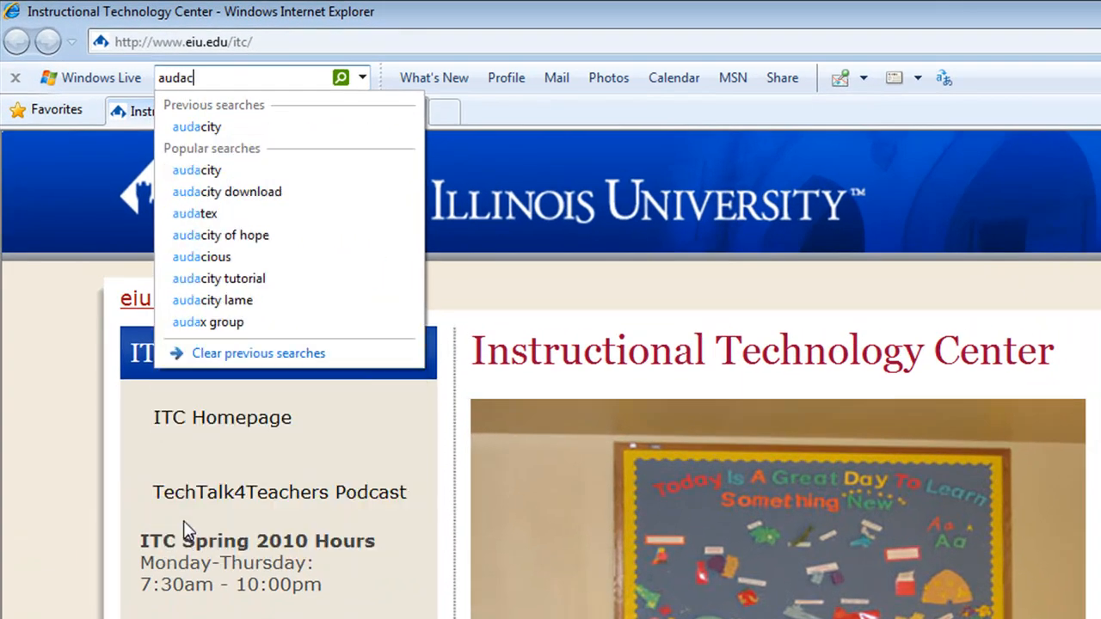
text(ity)
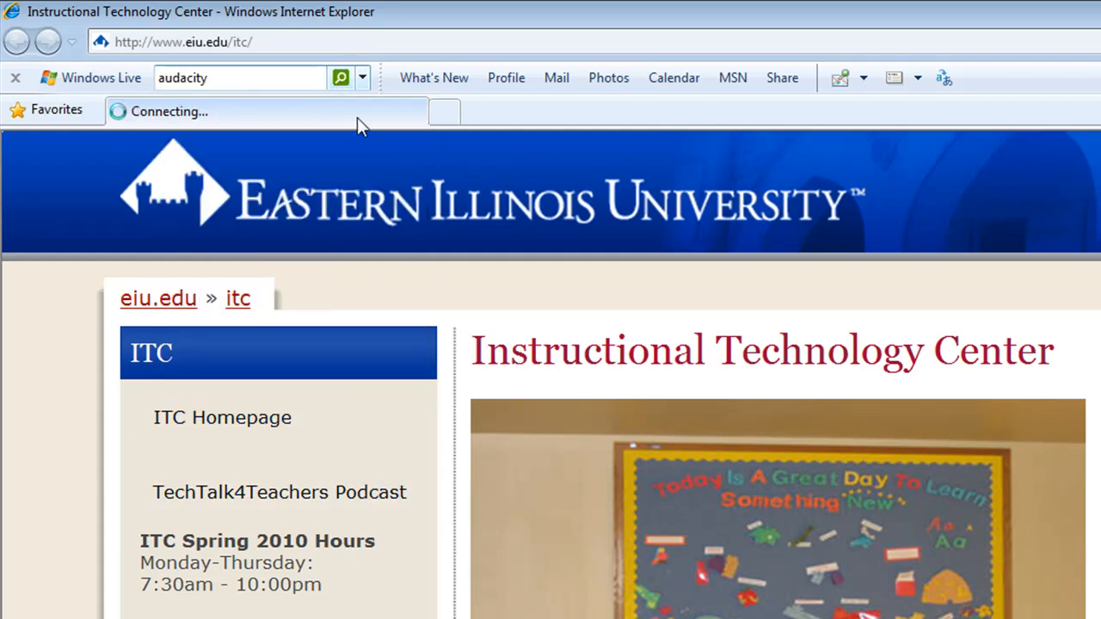
click(341, 77)
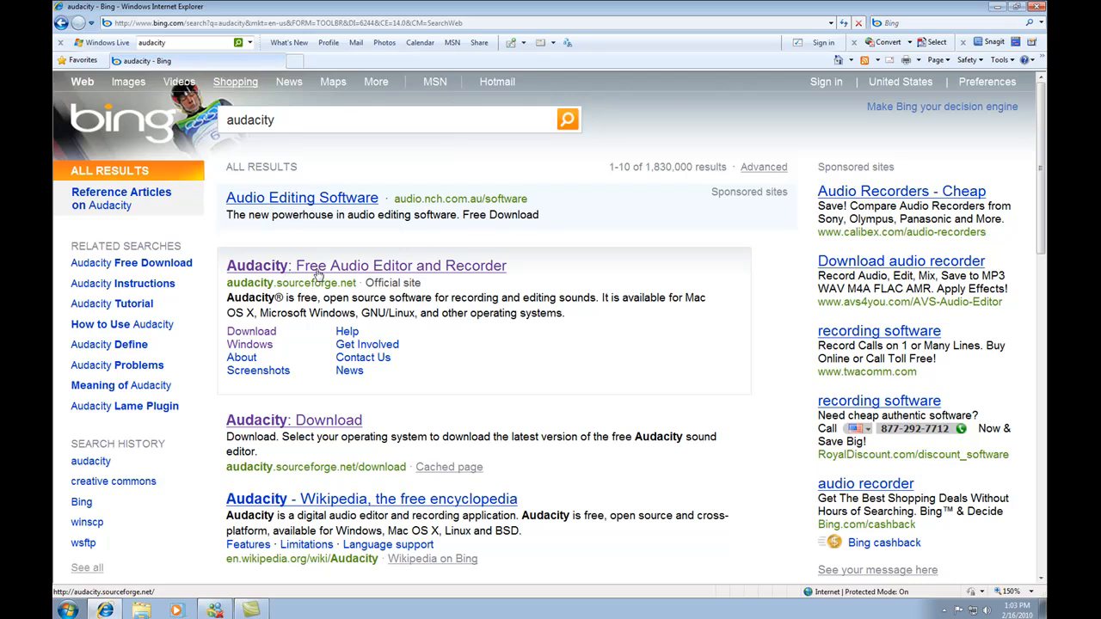
mouse_move(432, 279)
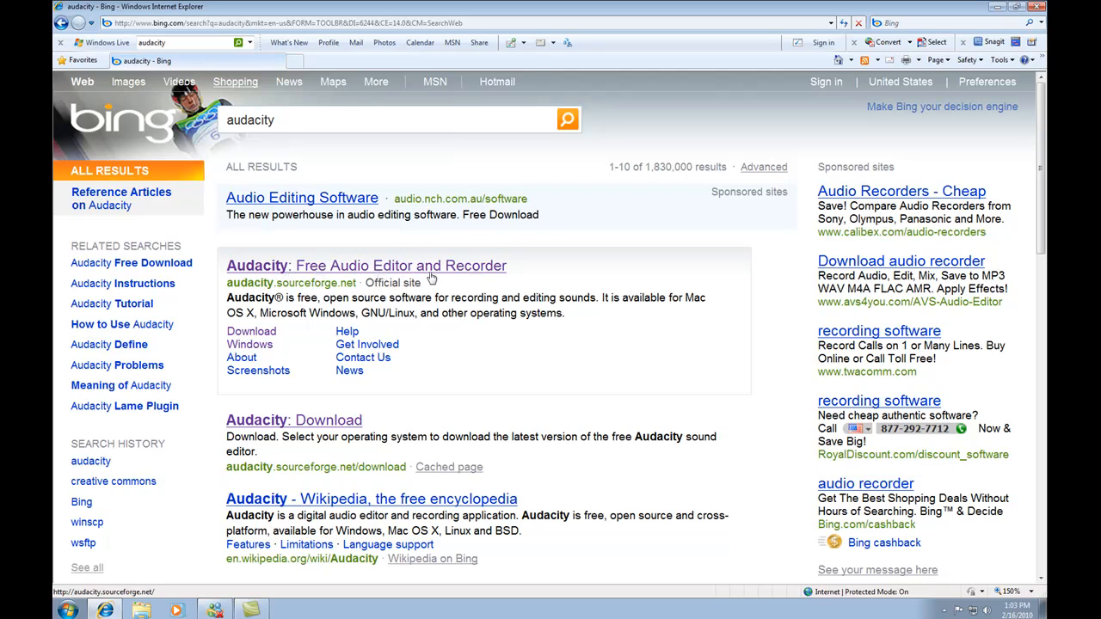
mouse_move(300, 293)
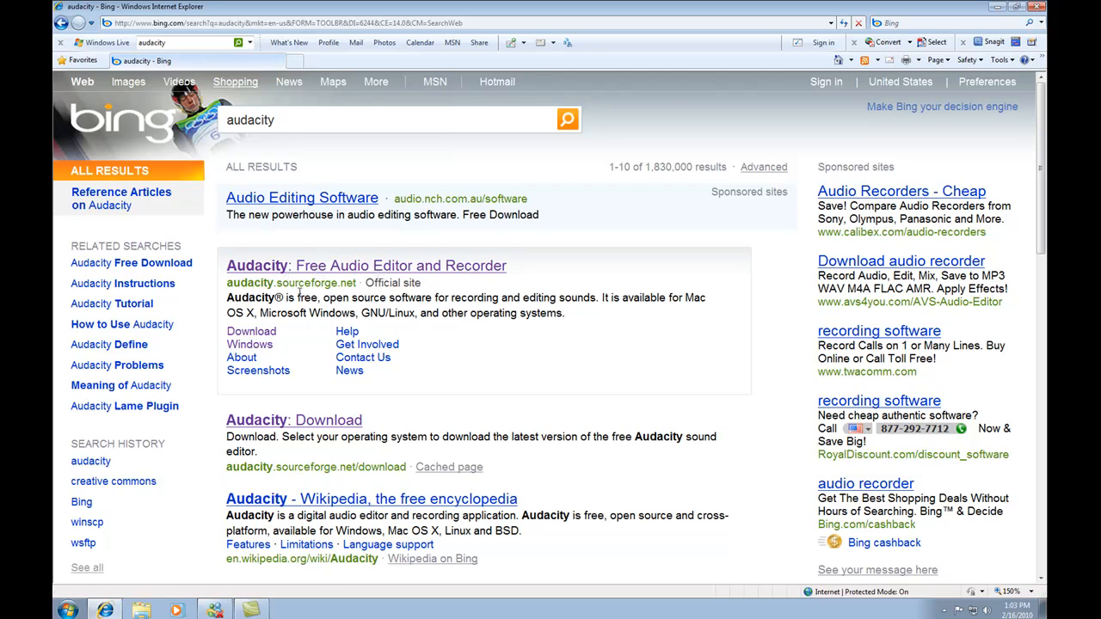
- Go to the official Audacity site and start the 1.3.11 Beta download
click(365, 265)
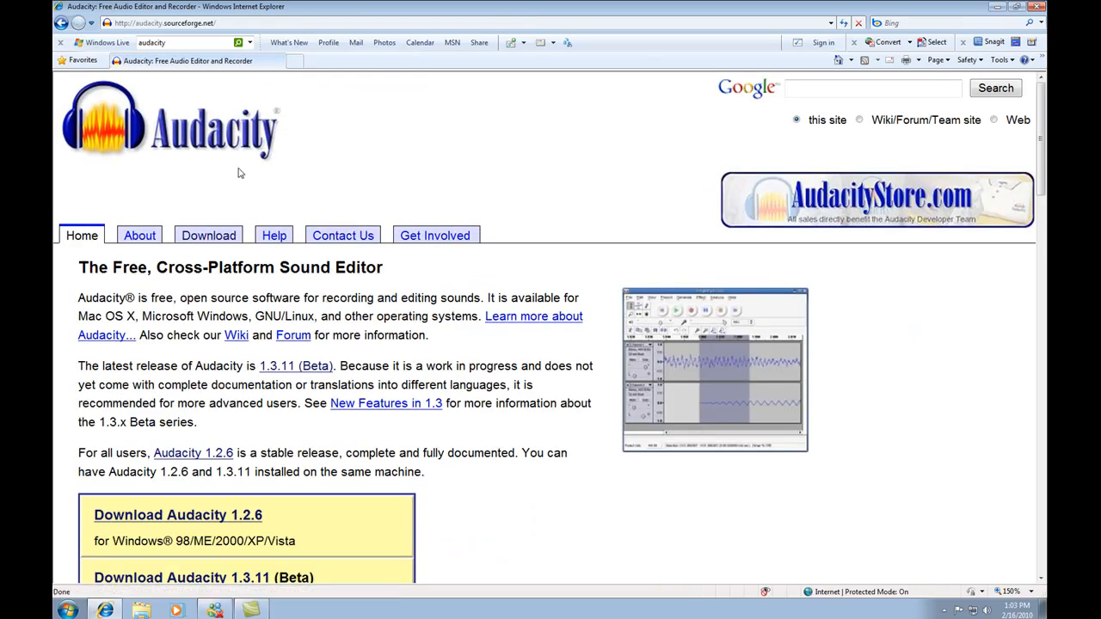
mouse_move(282, 355)
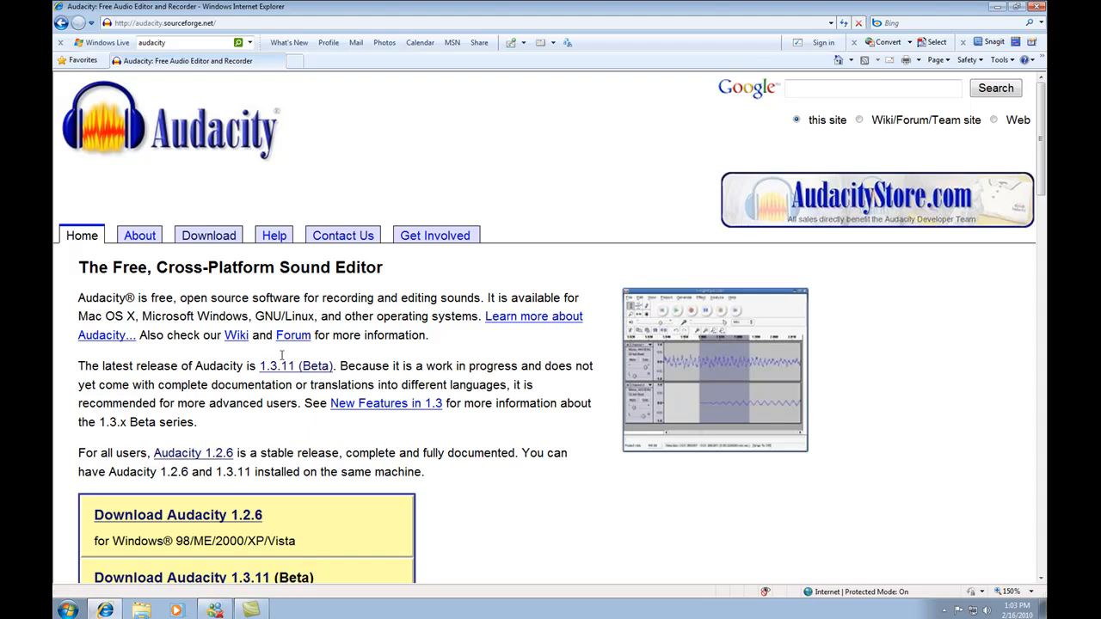
mouse_move(124, 275)
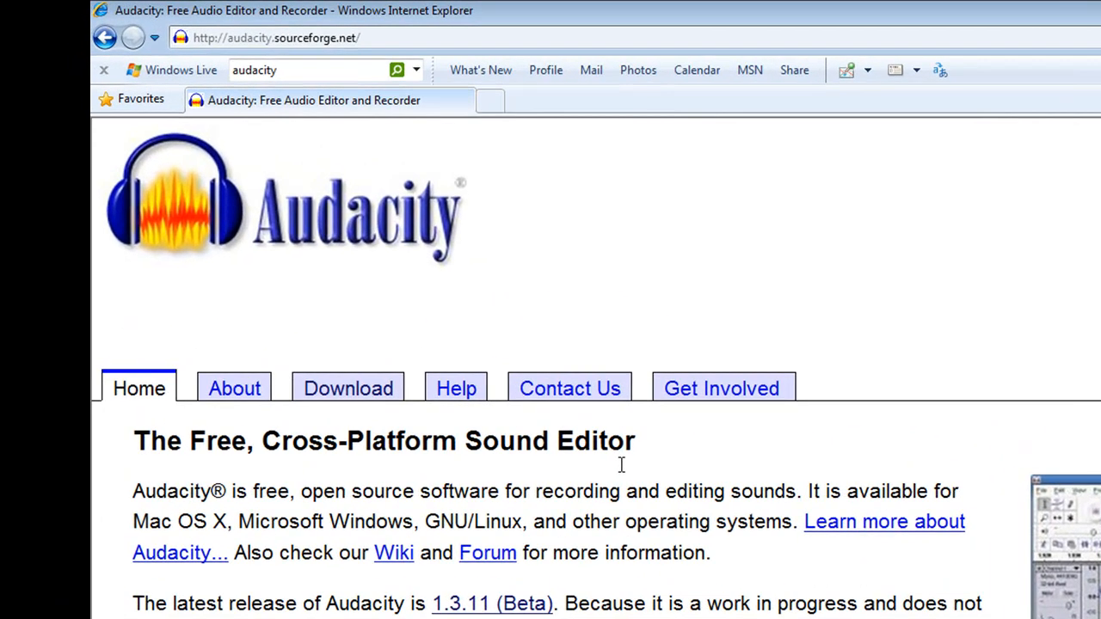
mouse_move(523, 537)
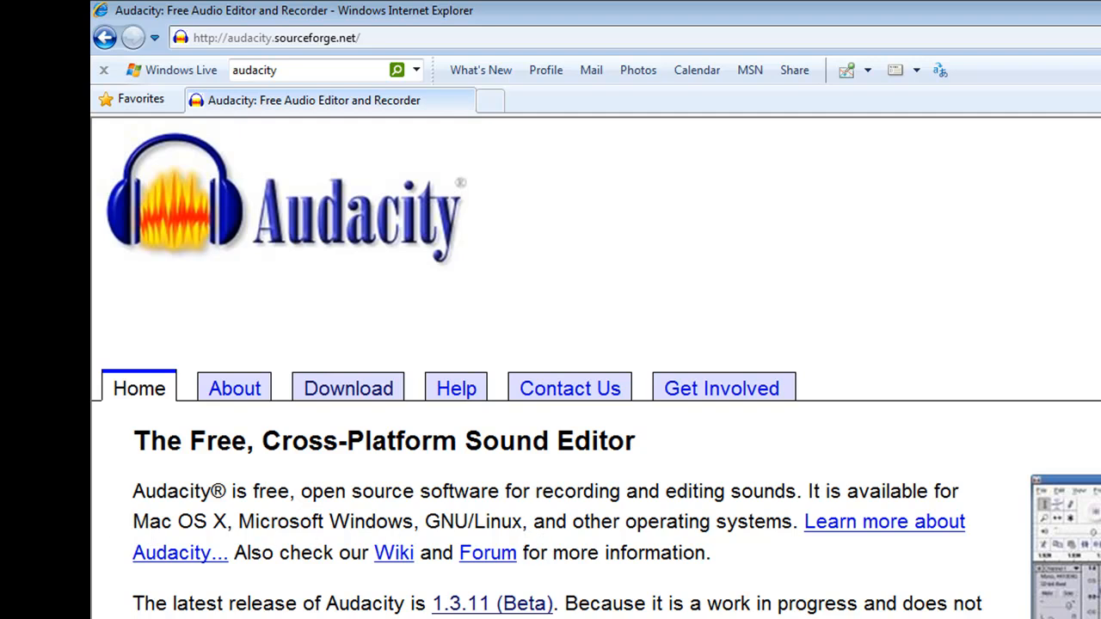
scroll(down, 3)
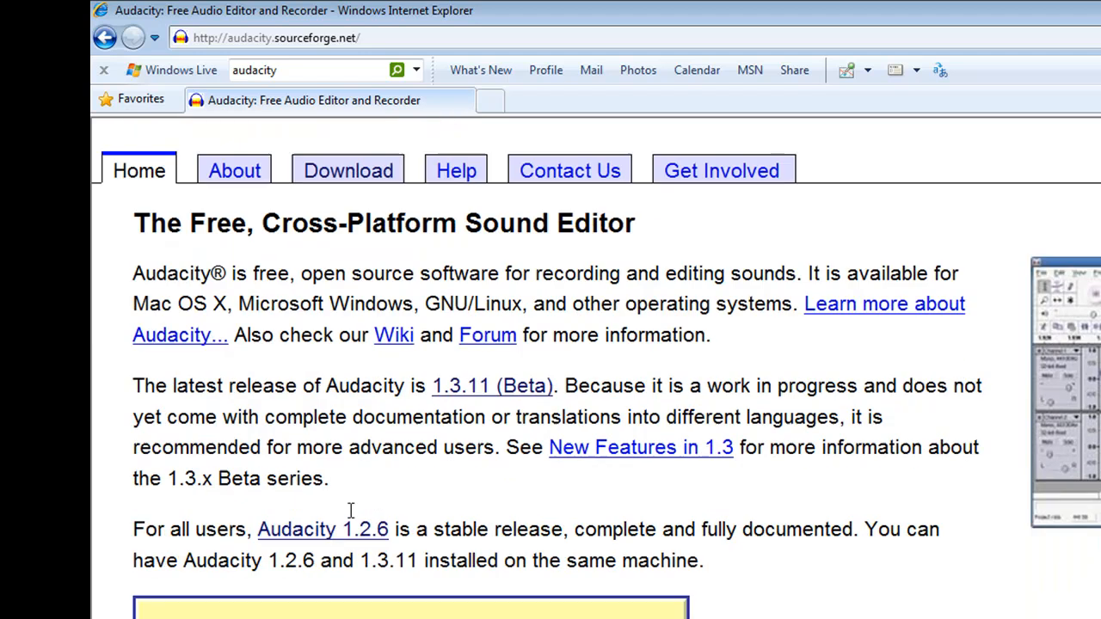
scroll(down, 3)
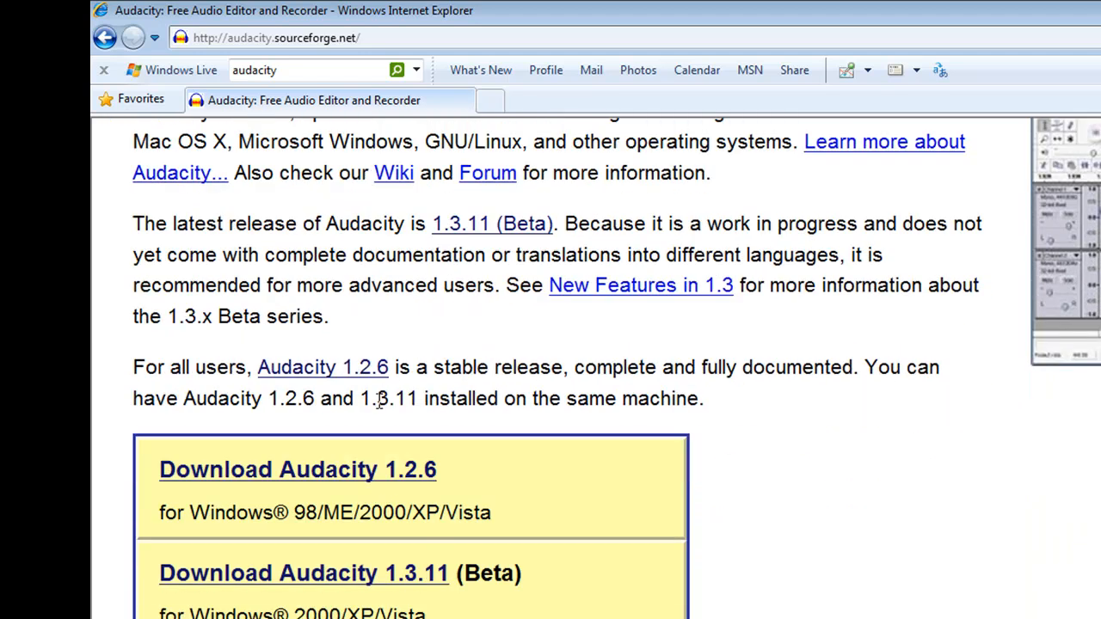
scroll(down, 3)
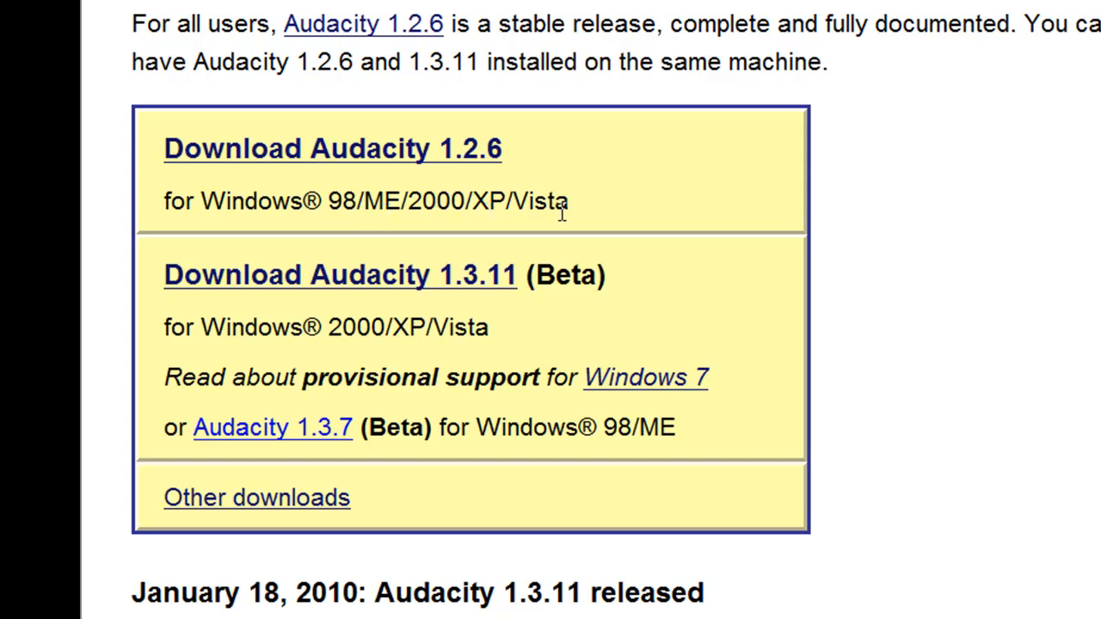
mouse_move(617, 387)
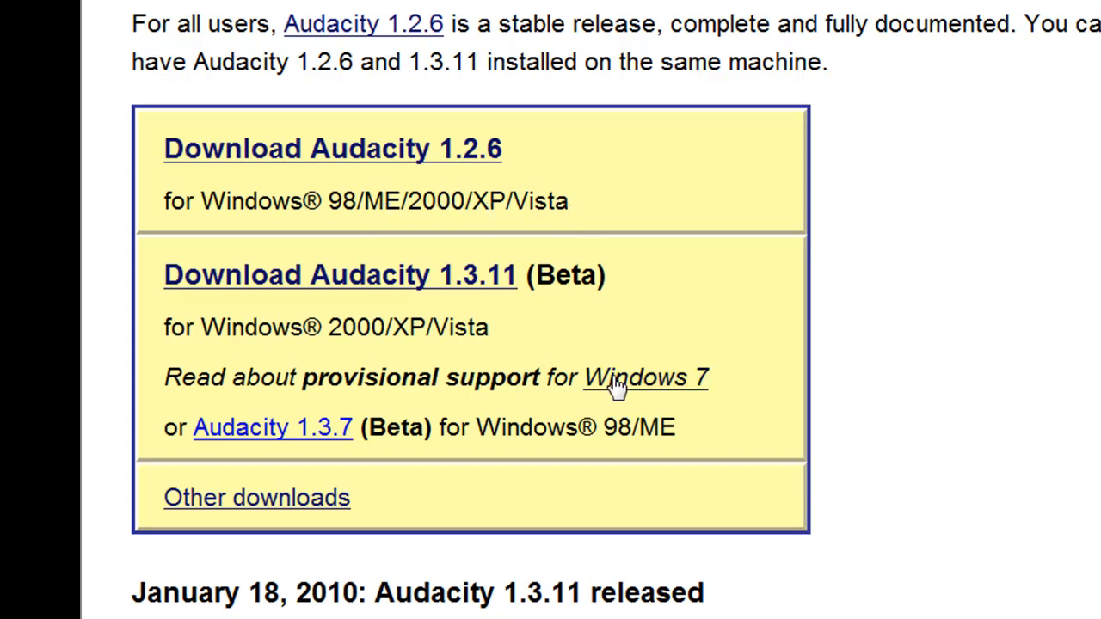
mouse_move(387, 296)
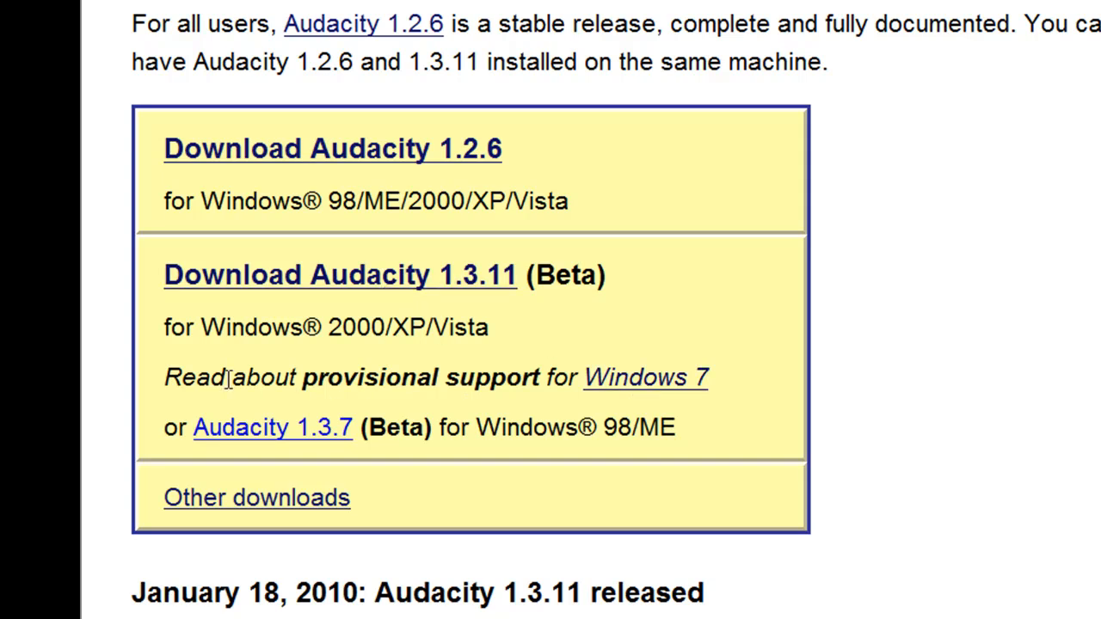
mouse_move(685, 392)
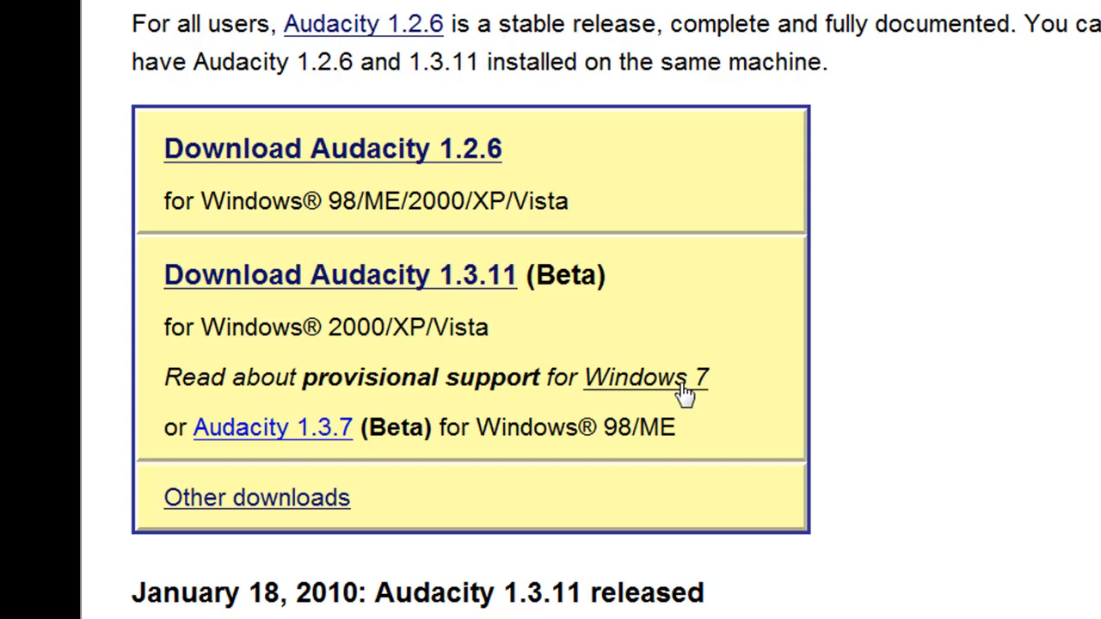
mouse_move(434, 327)
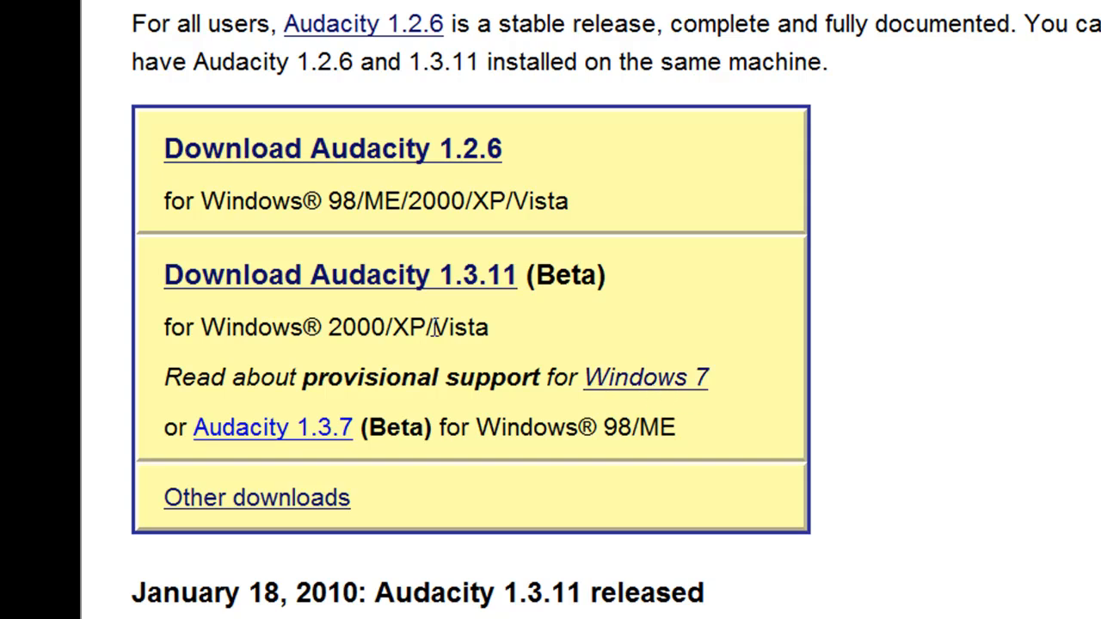
mouse_move(387, 289)
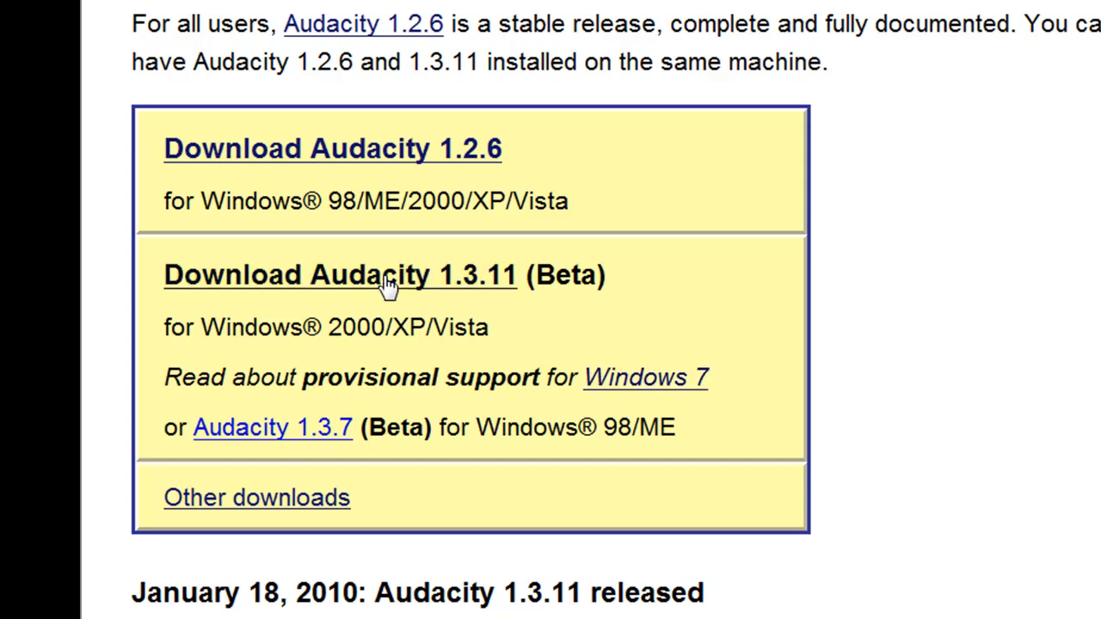
click(341, 275)
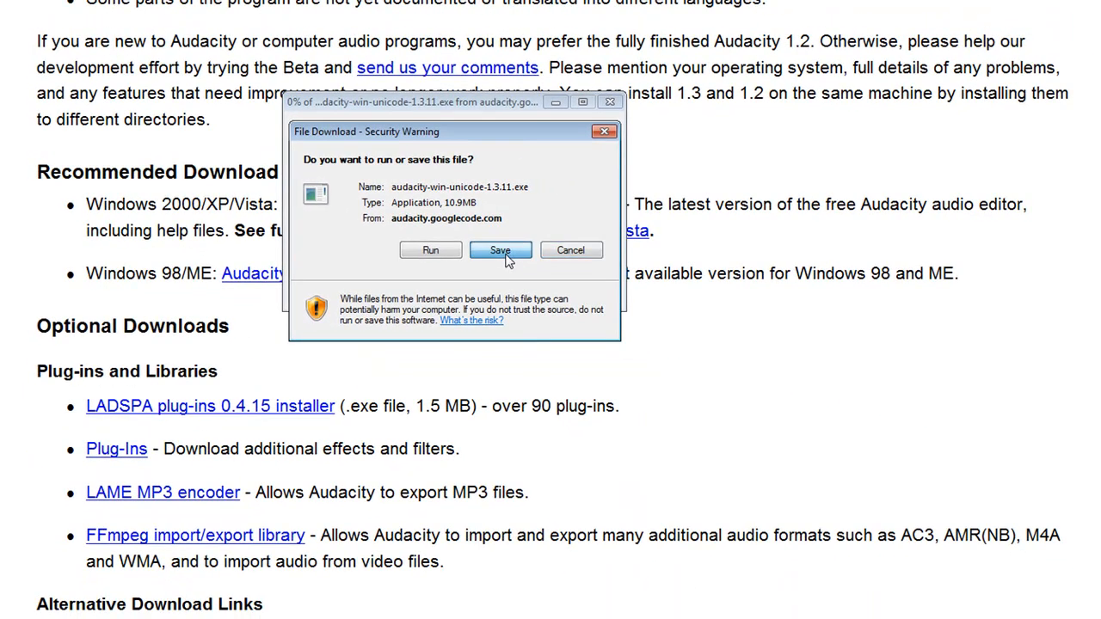
- Choose Save in the File Download warning for audacity-win-unicode-1.3.11.exe
click(499, 252)
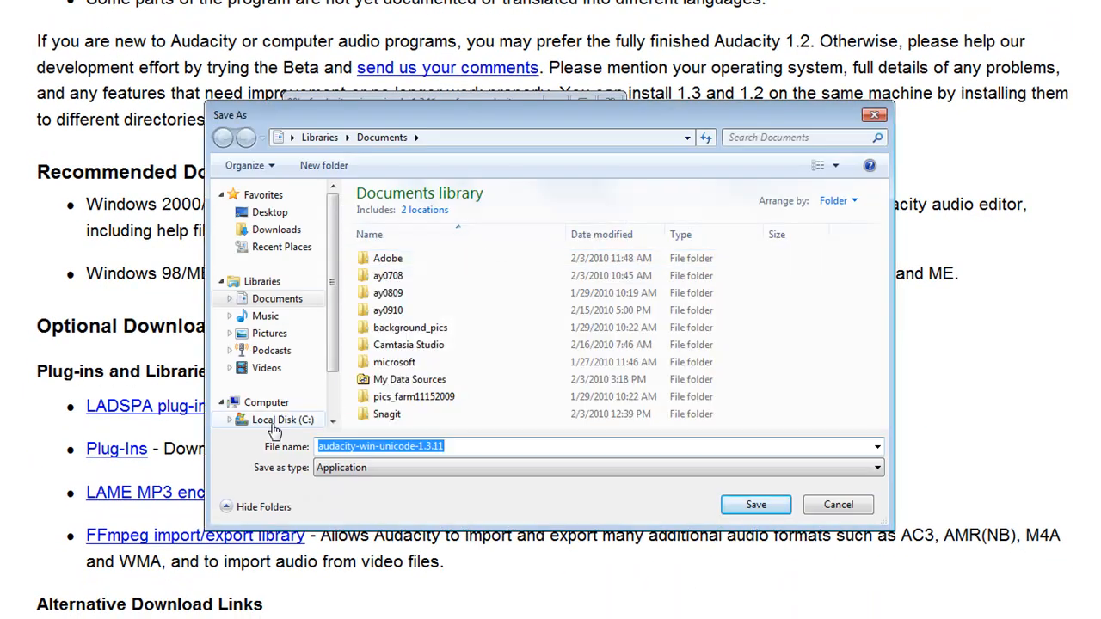
- Create a 'downloads' folder on C: and save the installer into it
click(283, 420)
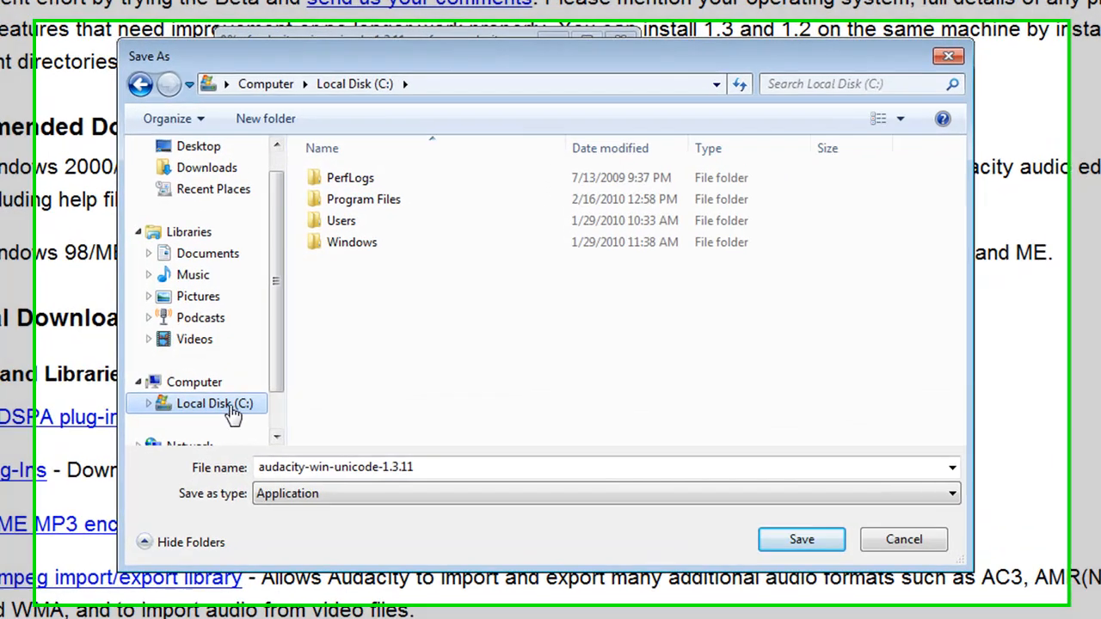
click(265, 117)
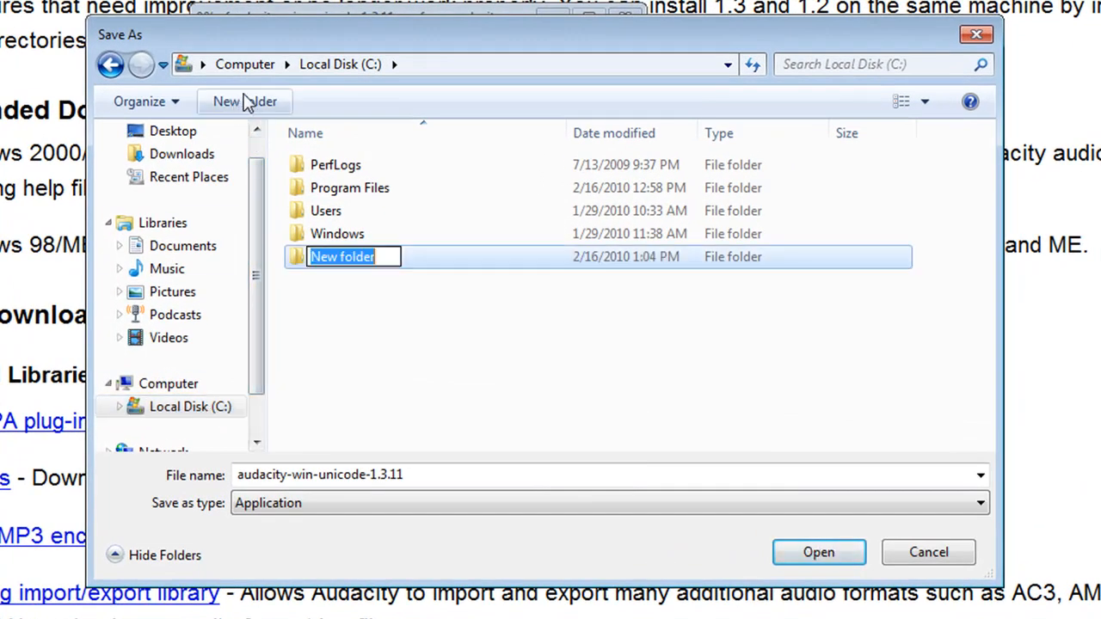
text(down)
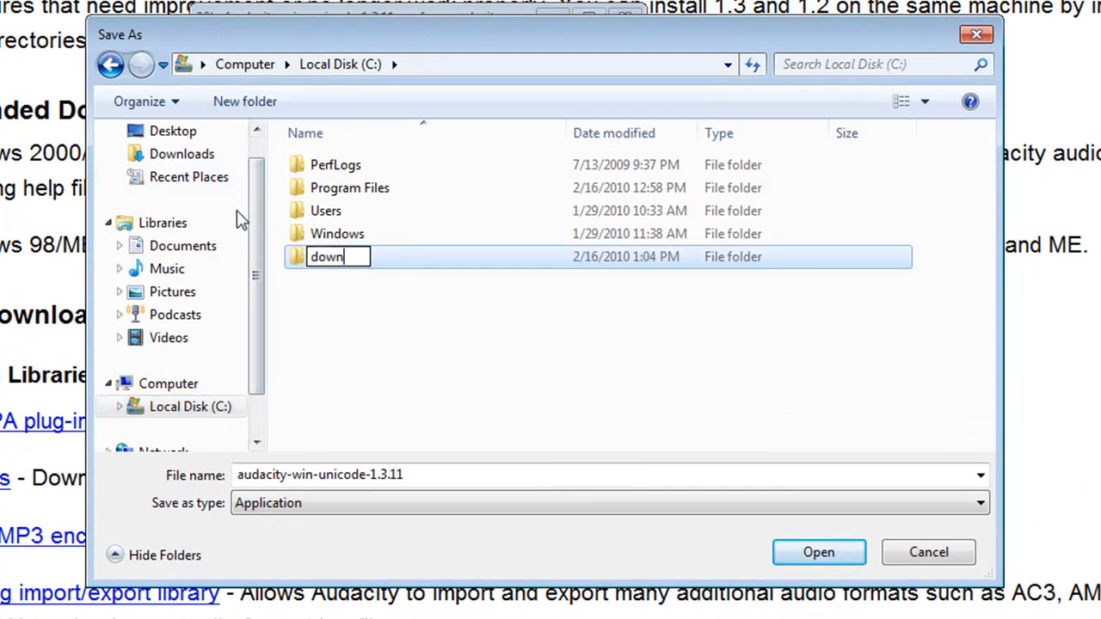
text(loads)
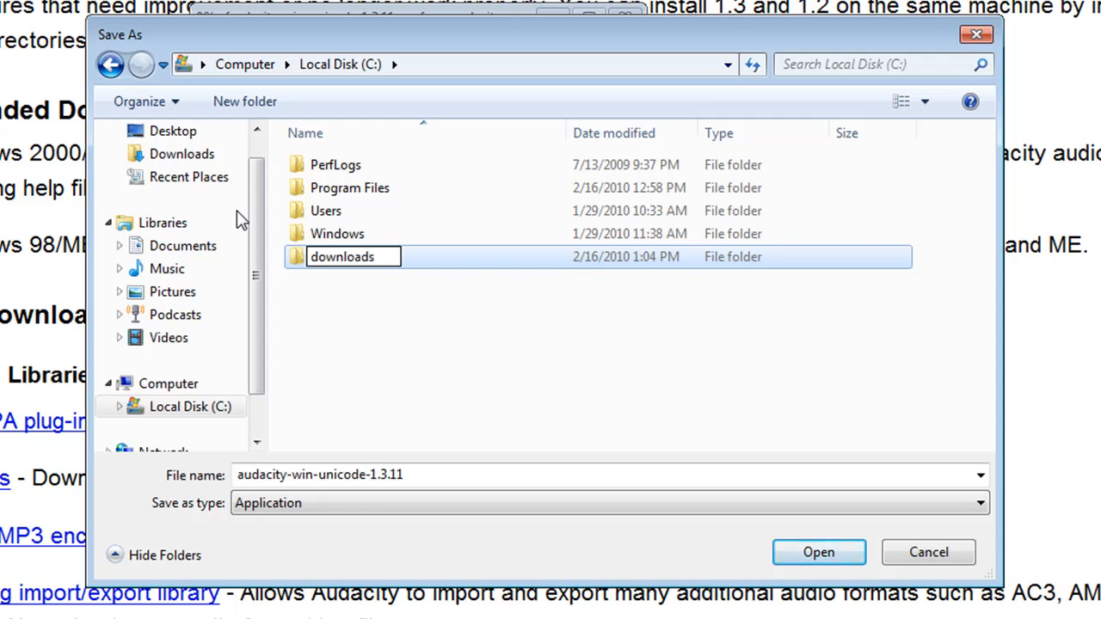
double_click(341, 257)
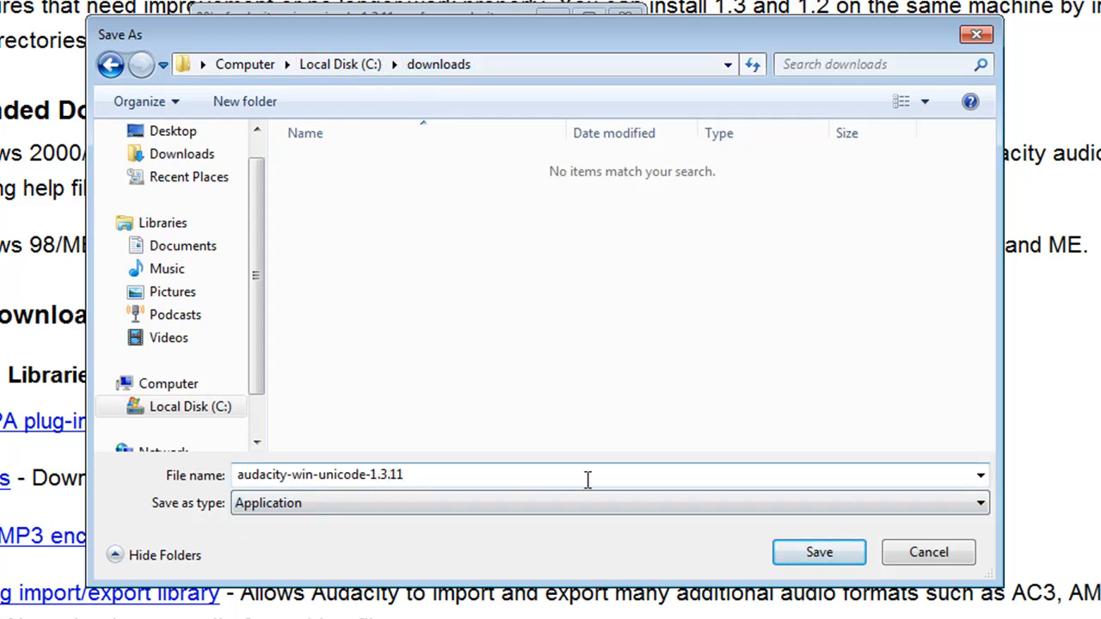
click(819, 553)
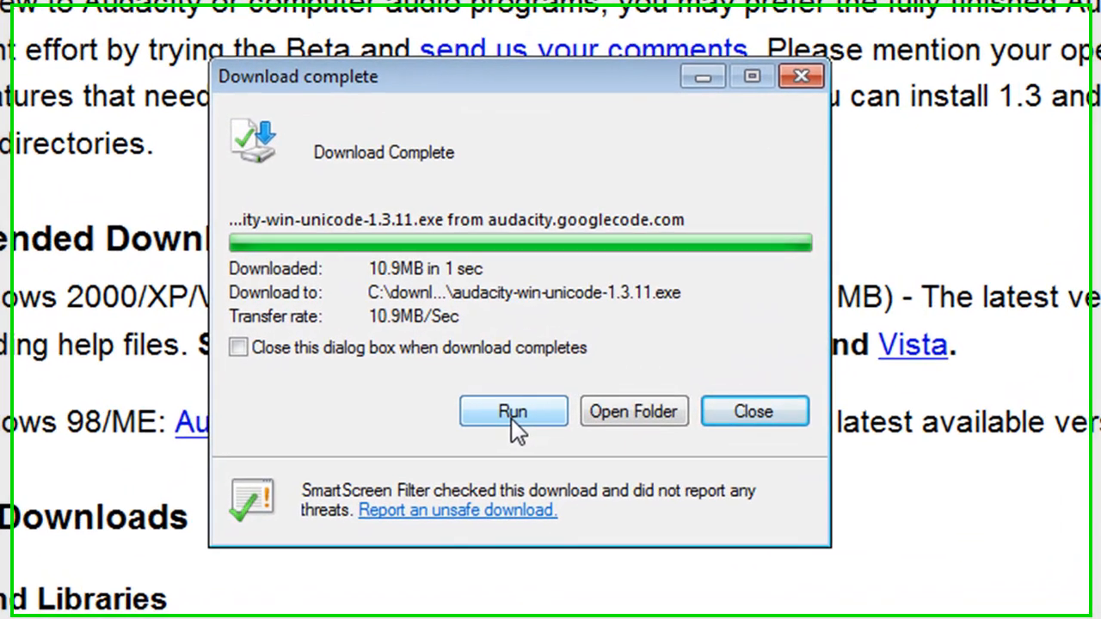
- Run the downloaded installer, allowing the unverified publisher
click(513, 411)
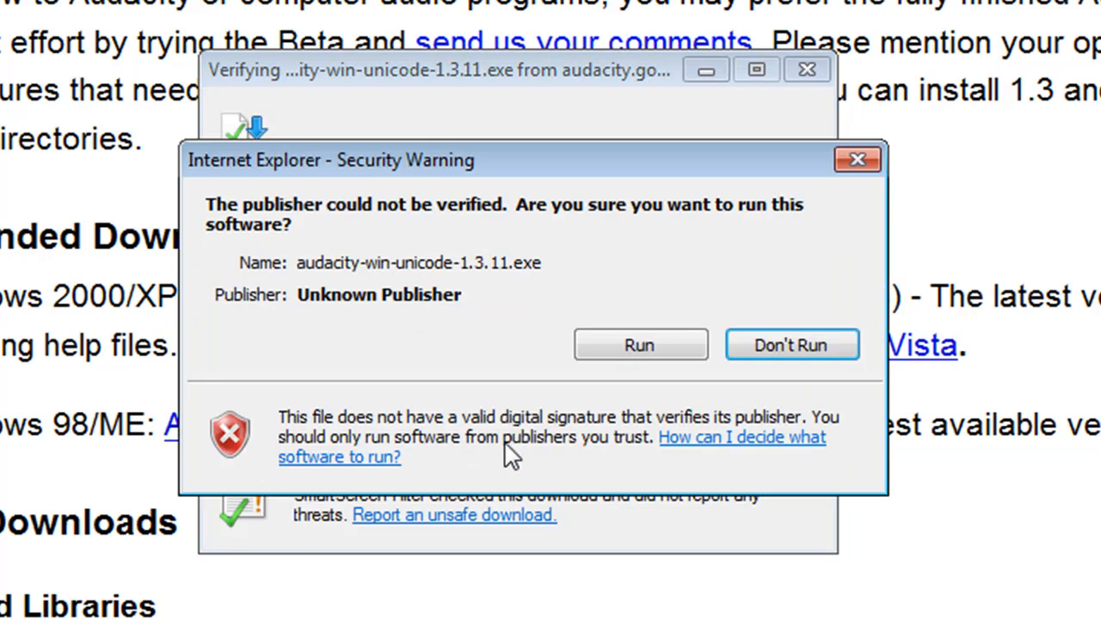
mouse_move(301, 215)
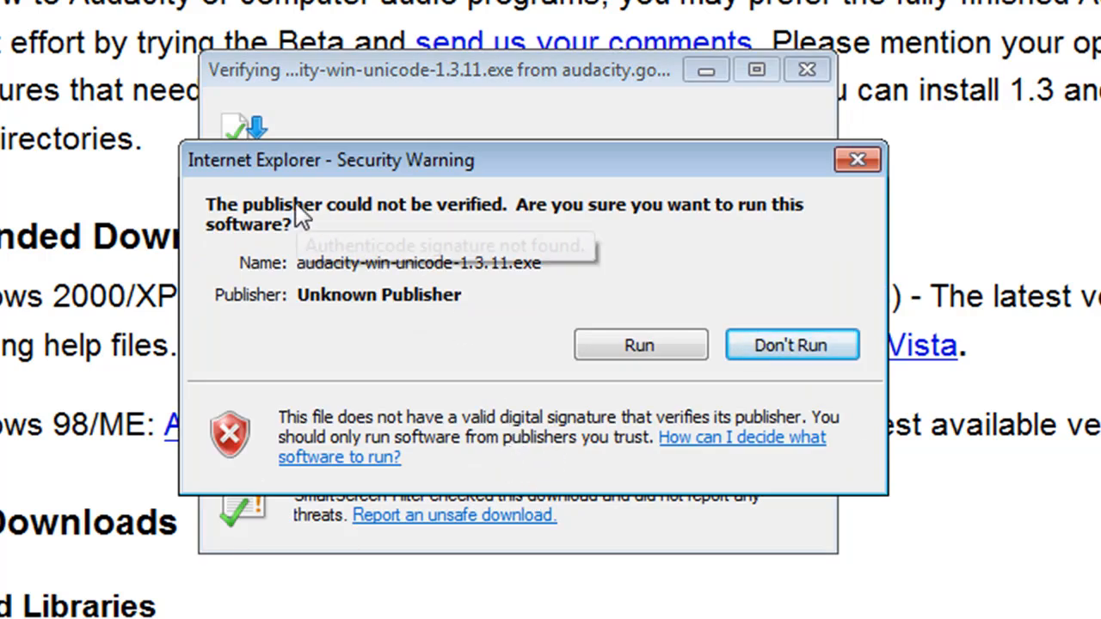
mouse_move(331, 227)
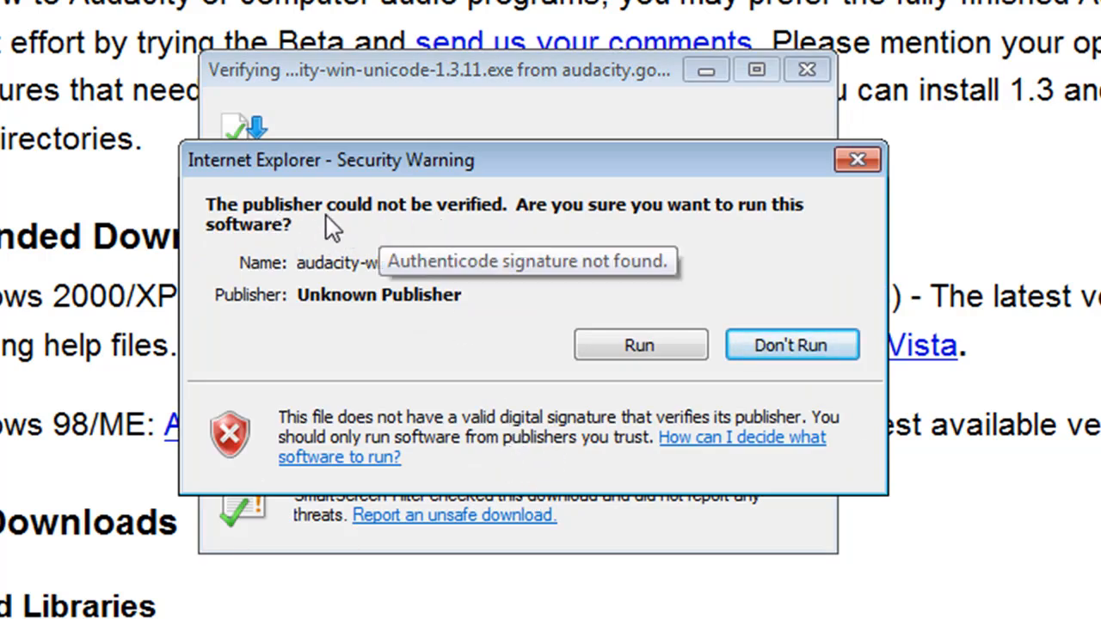
mouse_move(434, 221)
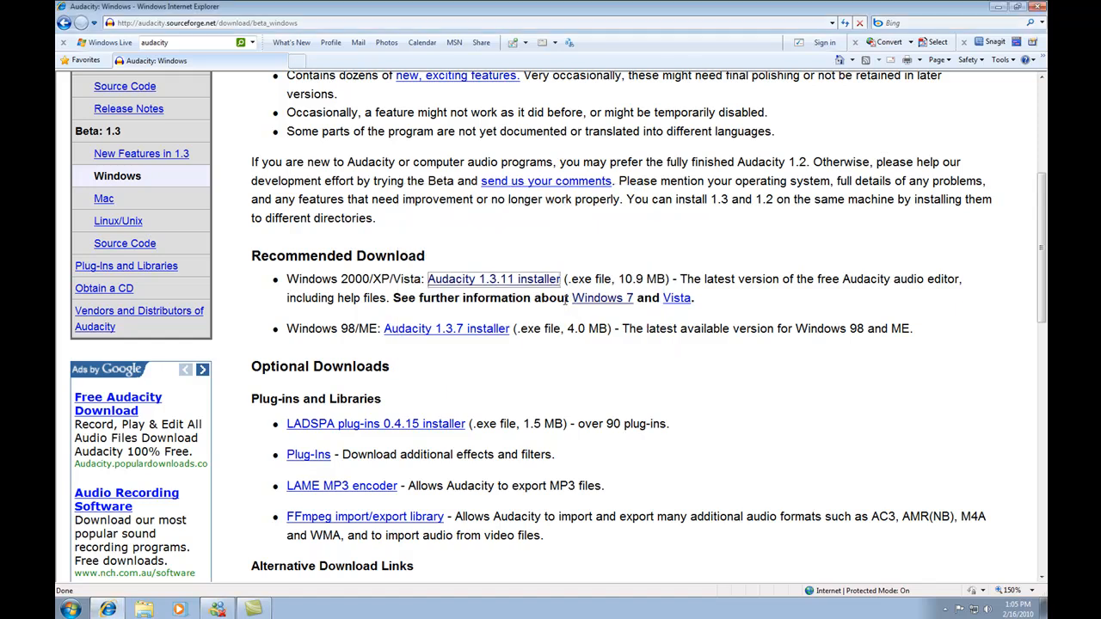
mouse_move(564, 312)
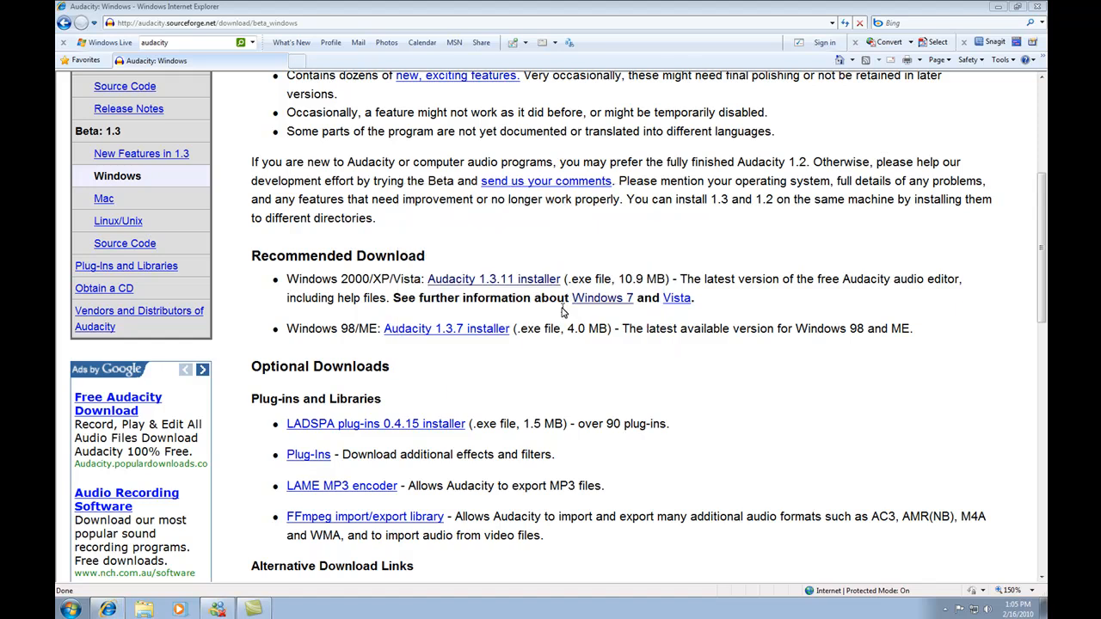
click(494, 279)
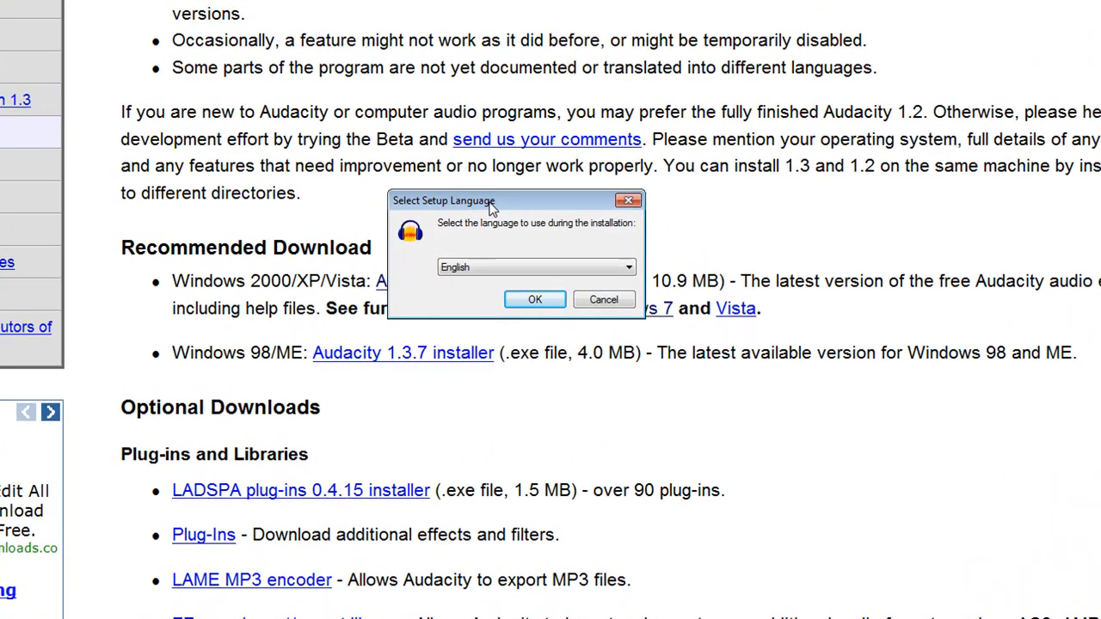
- Accept English and the default Program Files location with desktop icon, and install Audacity 1.3 Beta
click(534, 299)
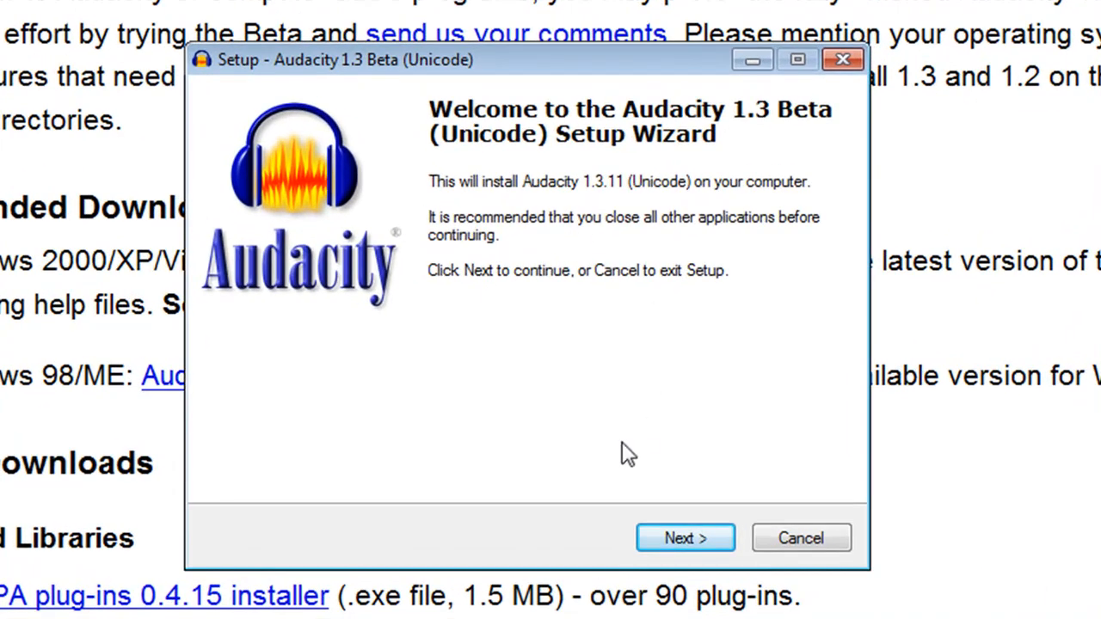
mouse_move(684, 537)
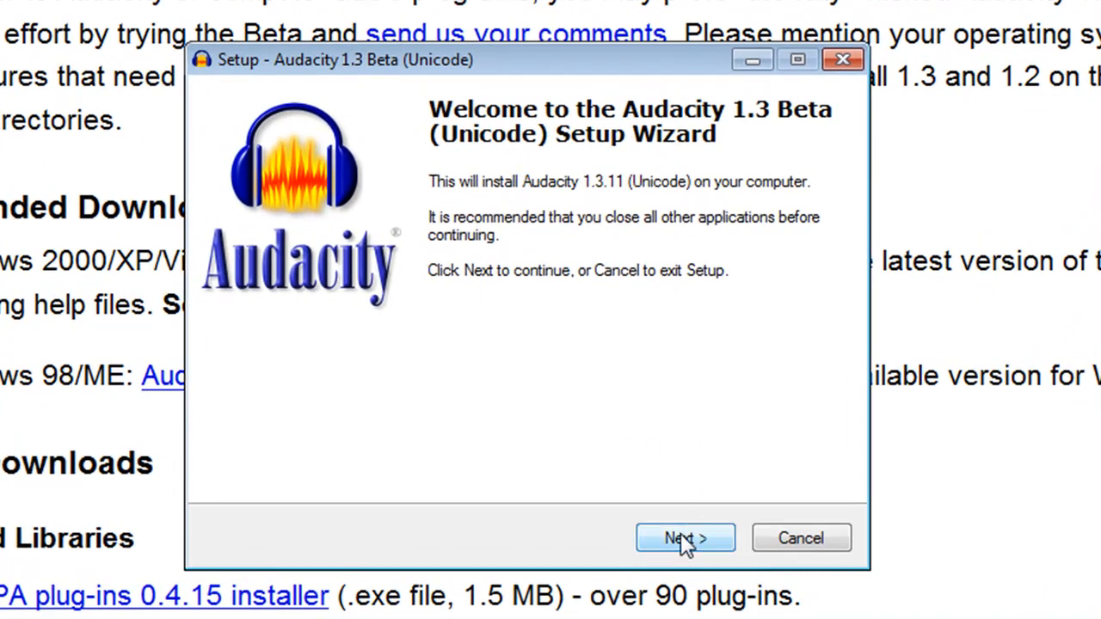
click(685, 536)
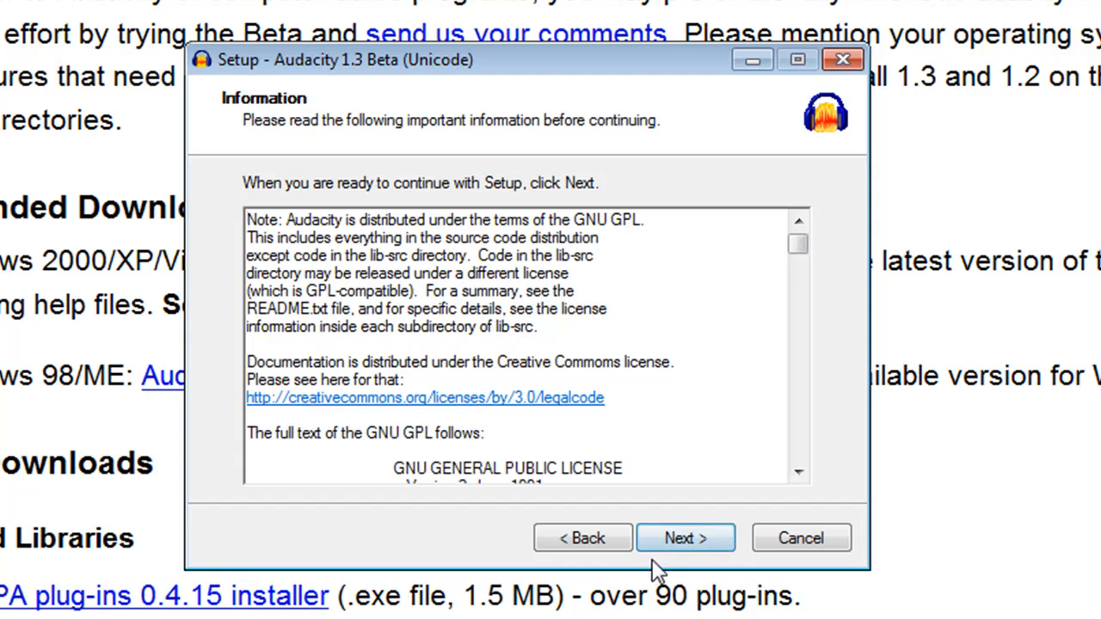
click(685, 537)
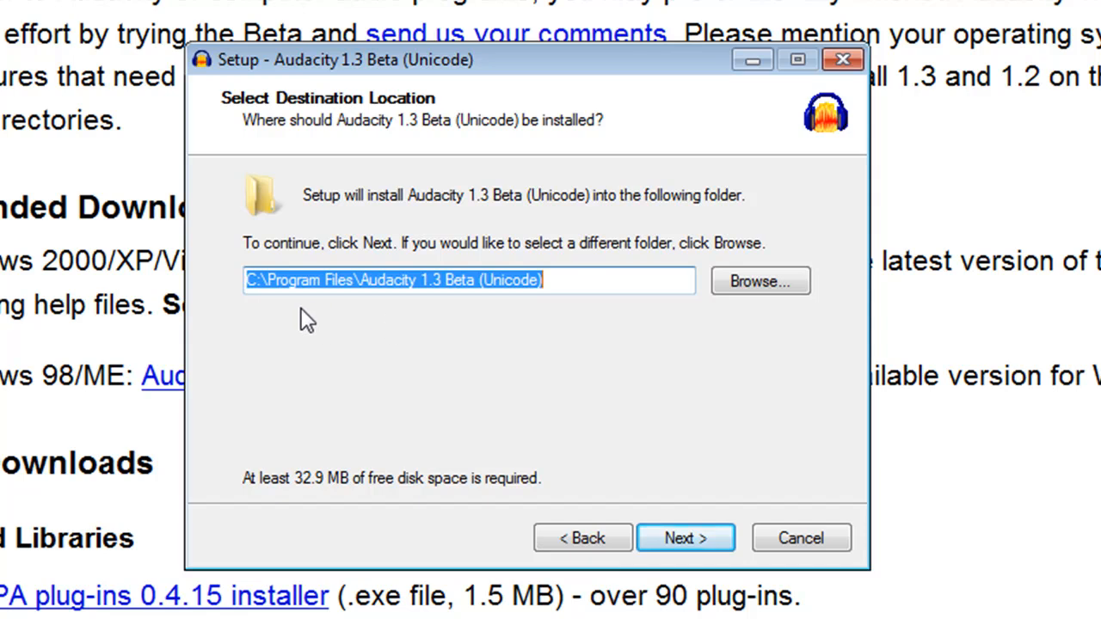
mouse_move(447, 308)
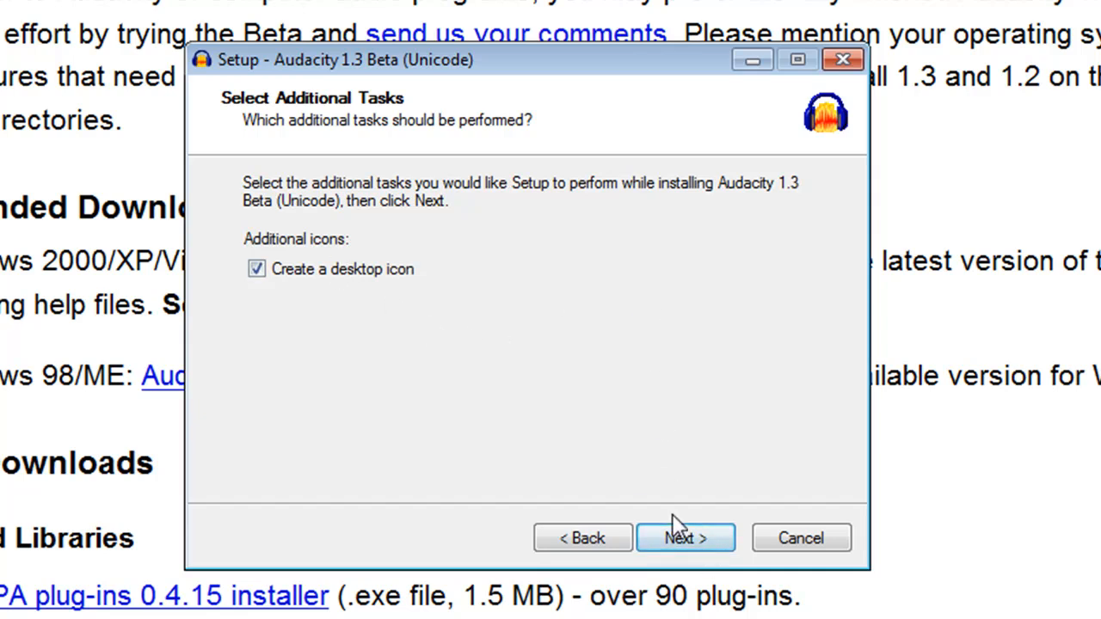
mouse_move(244, 309)
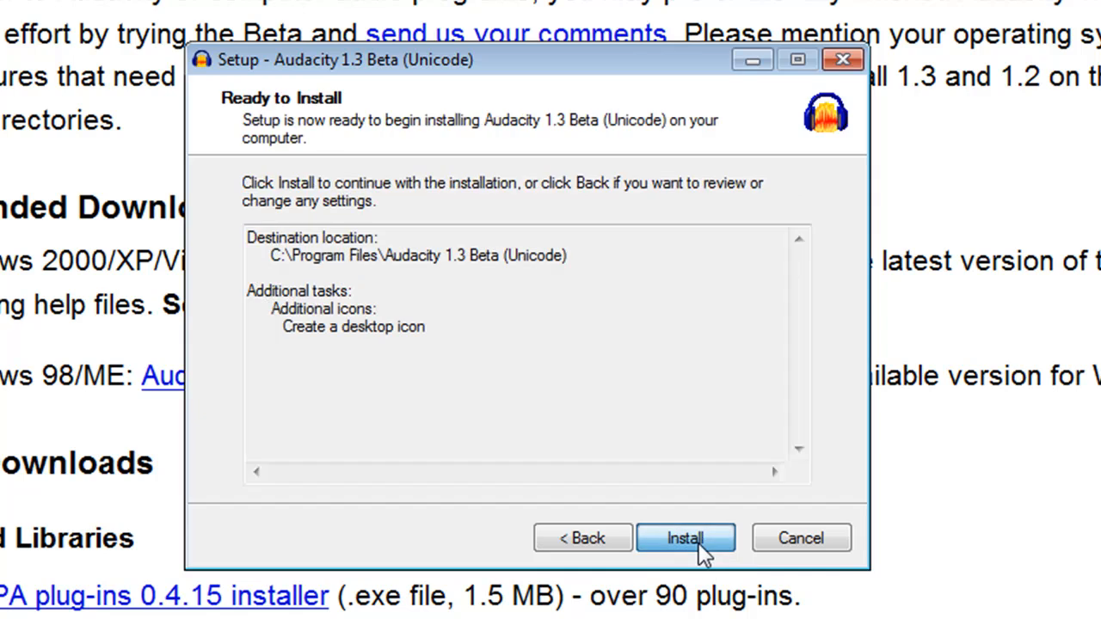
mouse_move(670, 513)
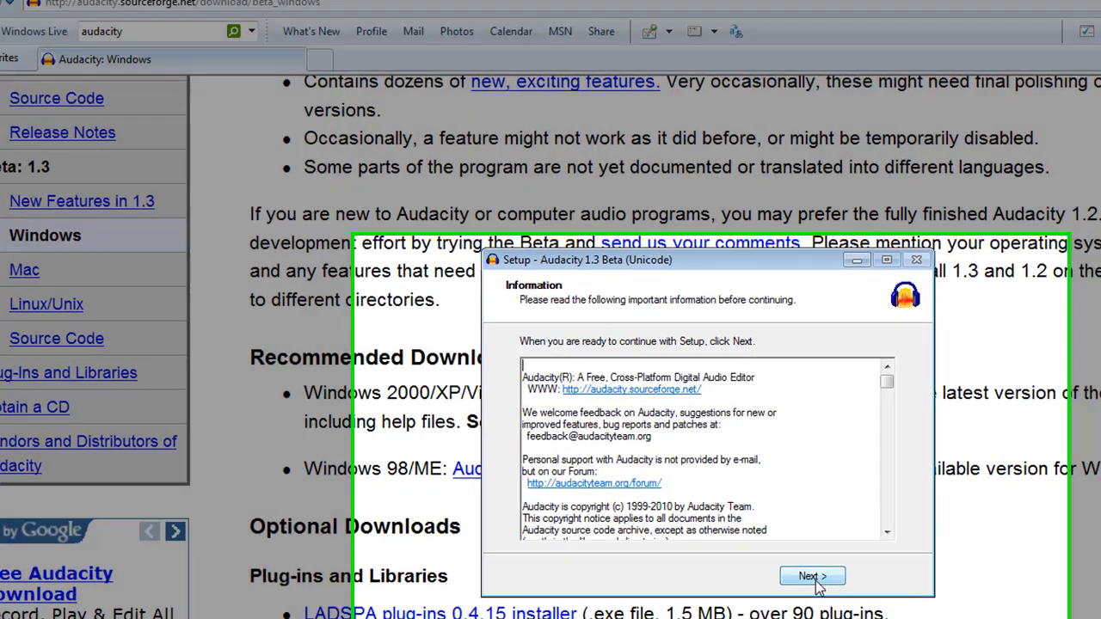
click(812, 576)
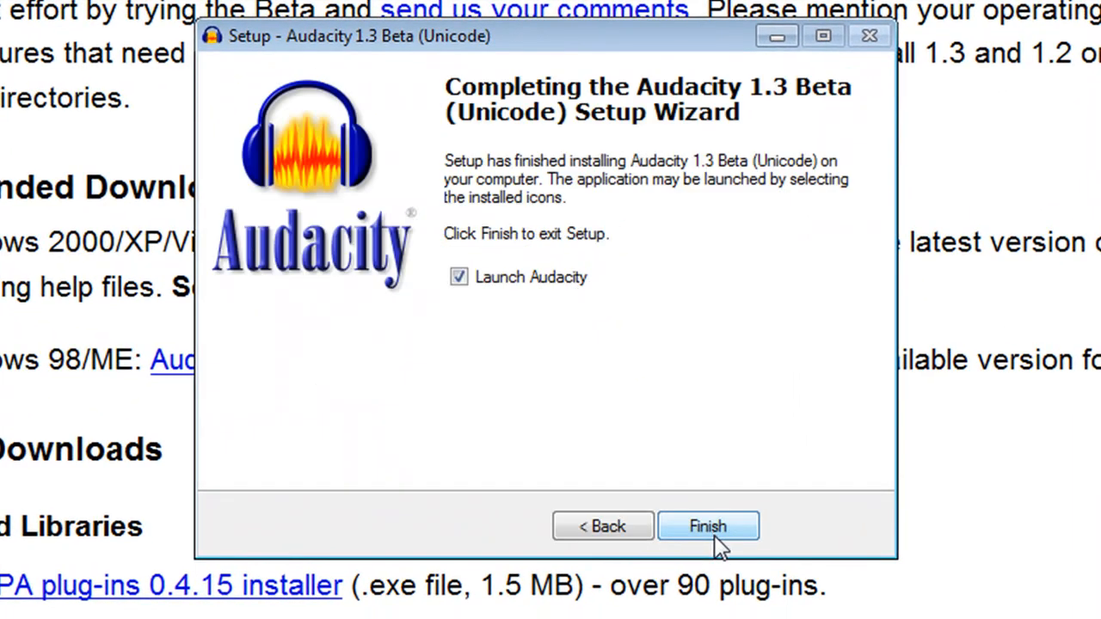
mouse_move(505, 292)
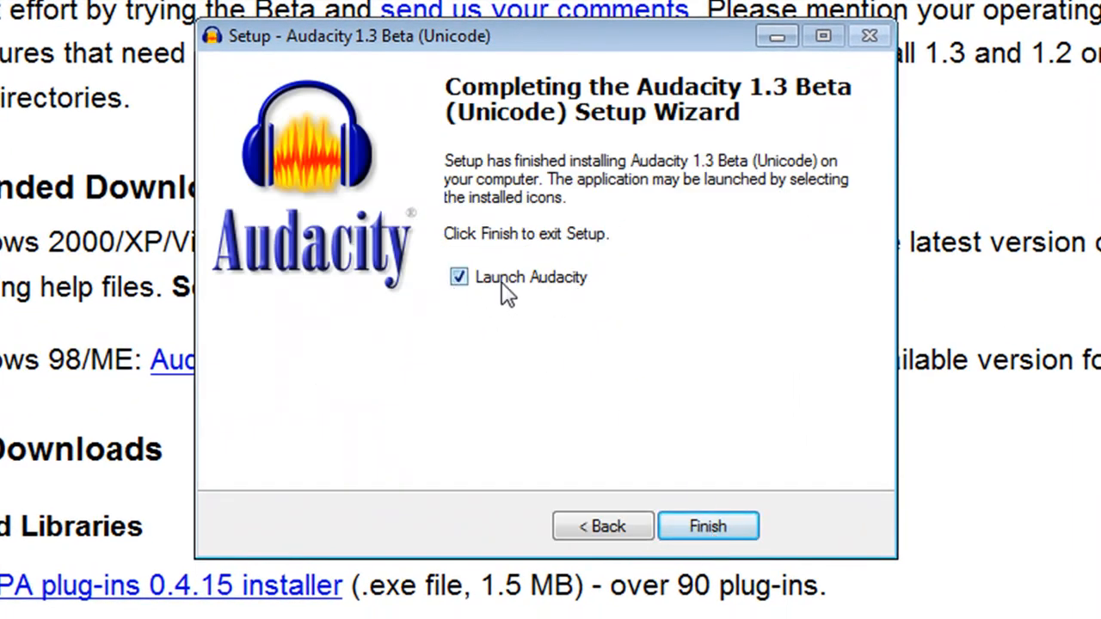
mouse_move(637, 472)
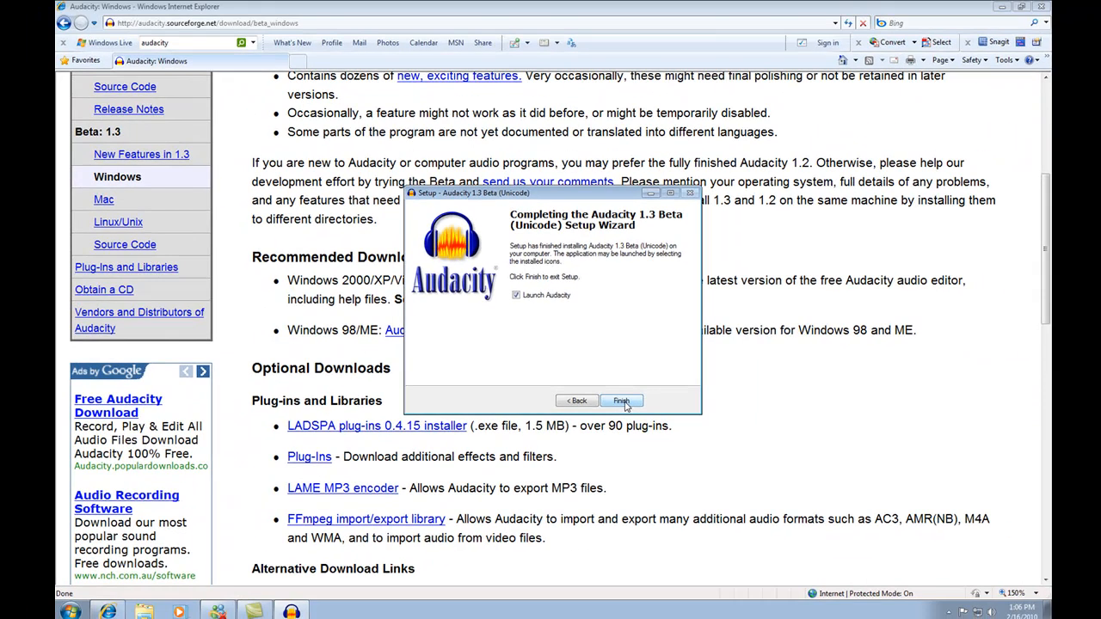
- Finish setup to launch Audacity and dismiss the Welcome dialog
click(620, 401)
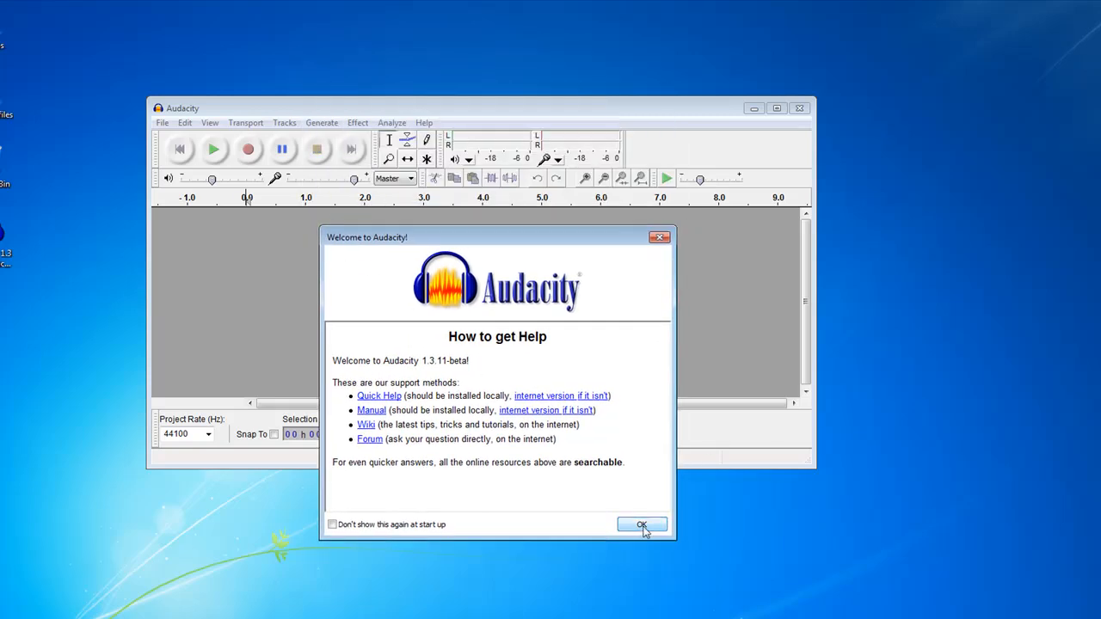
click(642, 524)
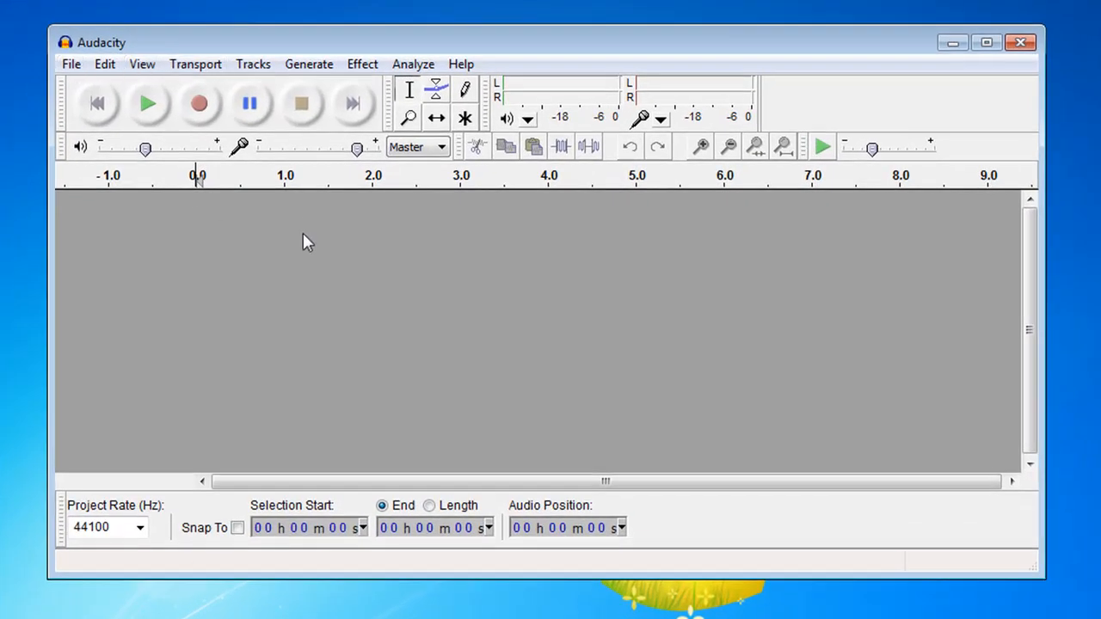
mouse_move(272, 310)
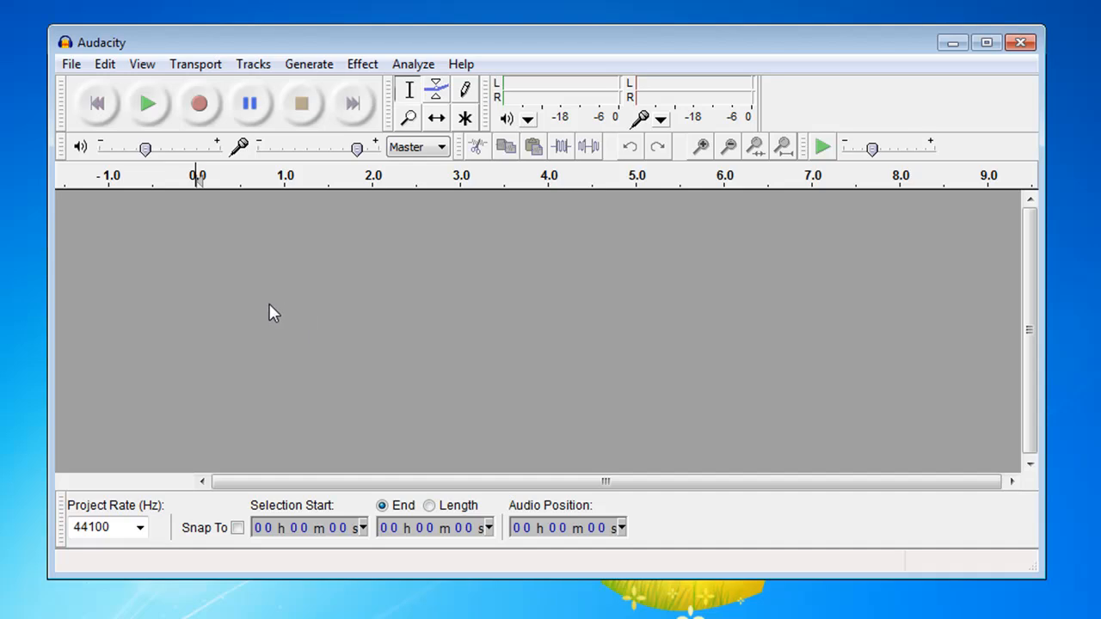
mouse_move(273, 300)
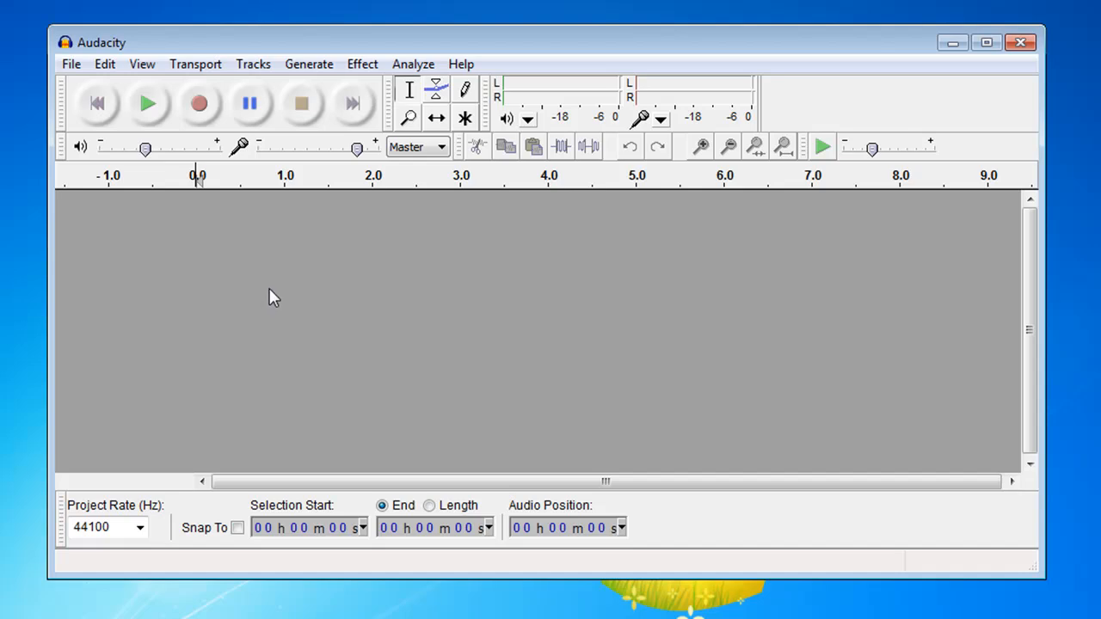
mouse_move(286, 310)
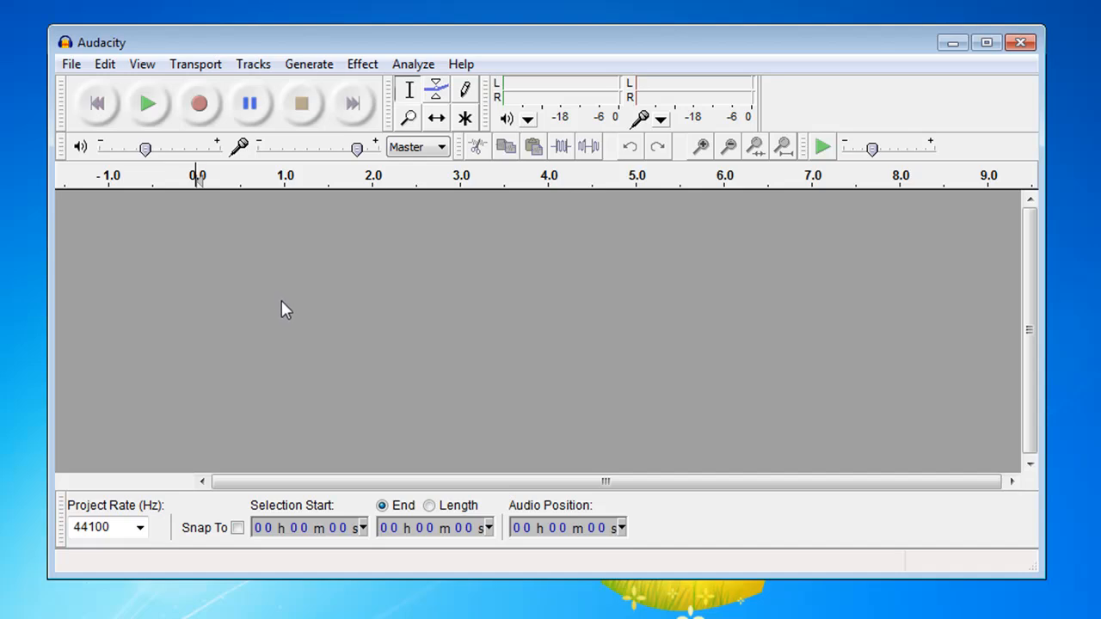